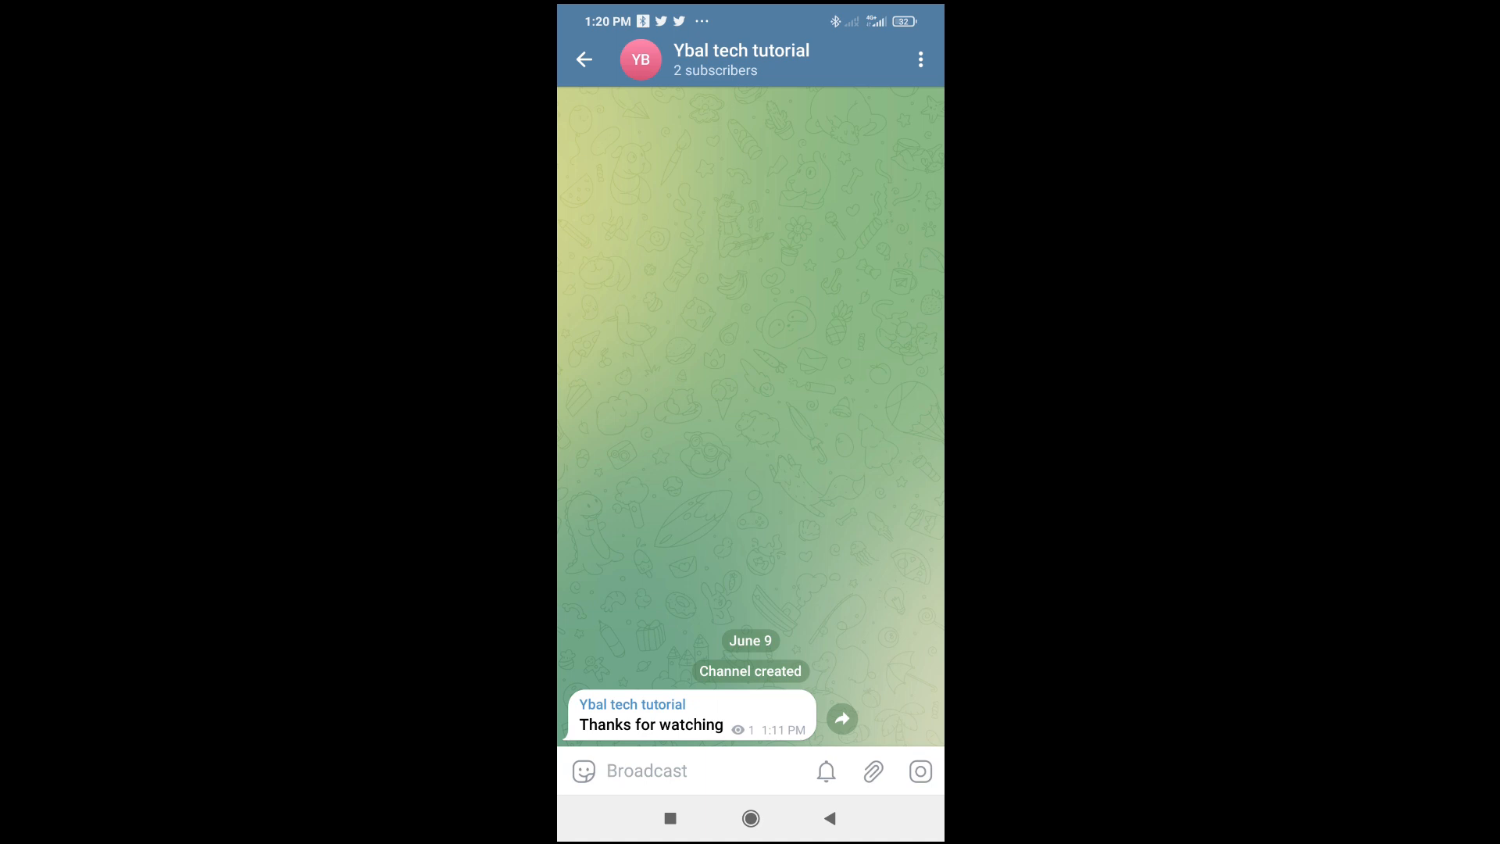
Show the attachment panel in the Ybal tech tutorial channel
left_click(872, 770)
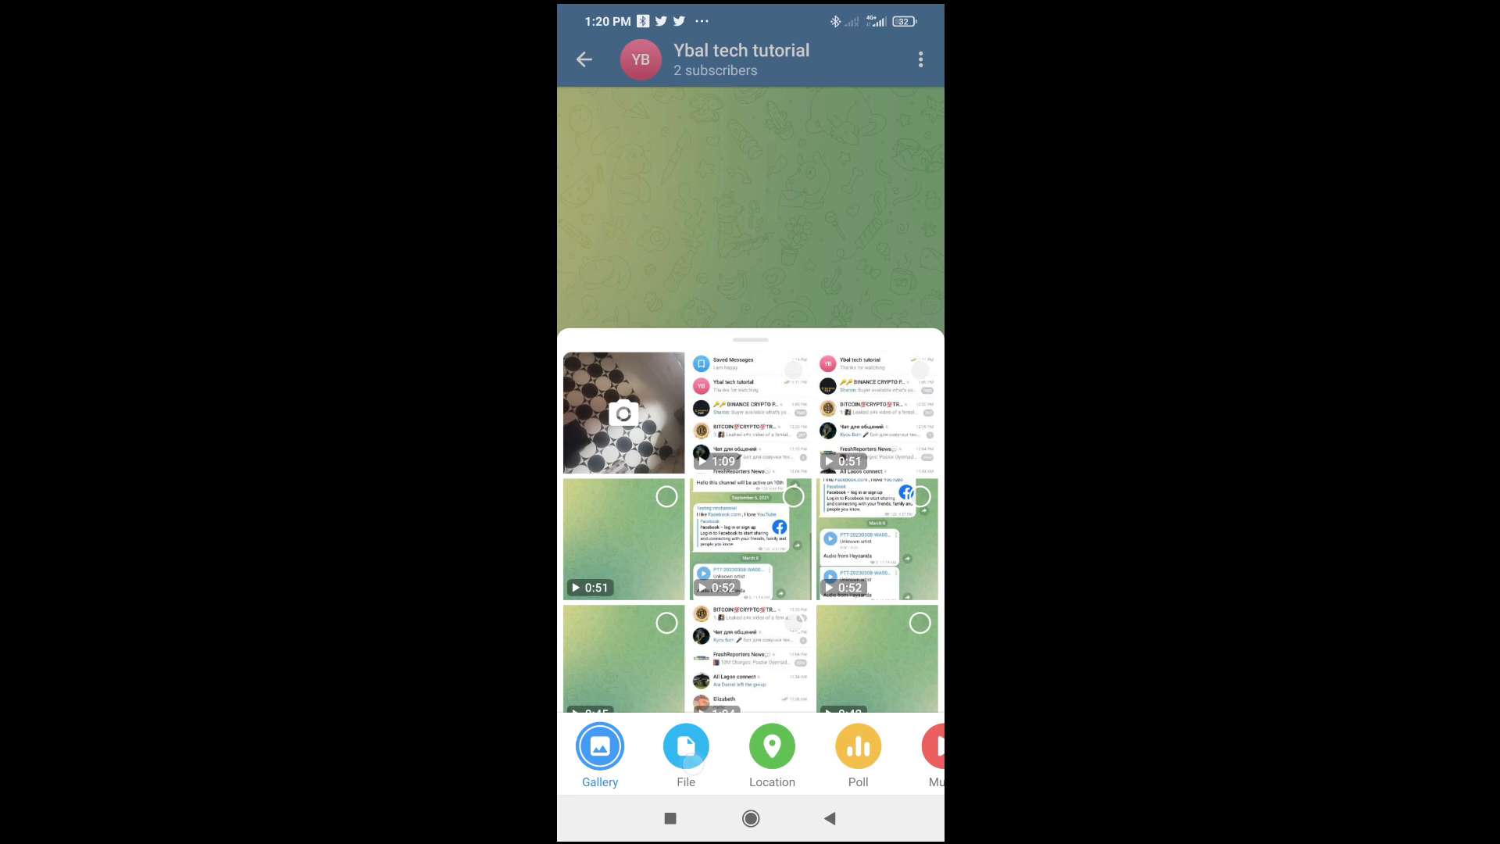
Switch the attachment panel to the phone's full All media gallery
left_click(684, 747)
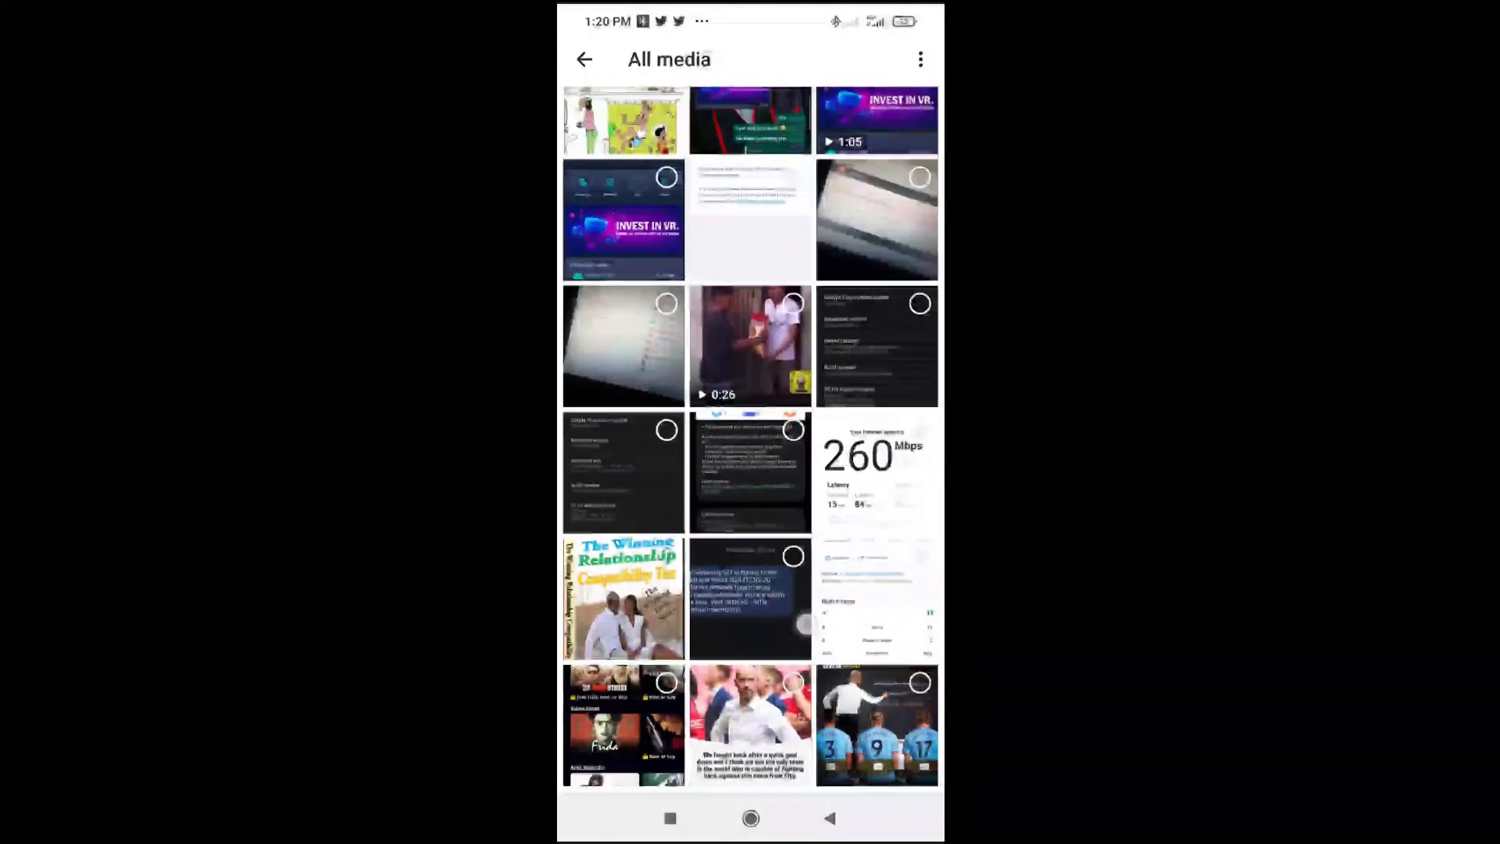
Select the photo of the man with the quote and start its caption
scroll("down", 3)
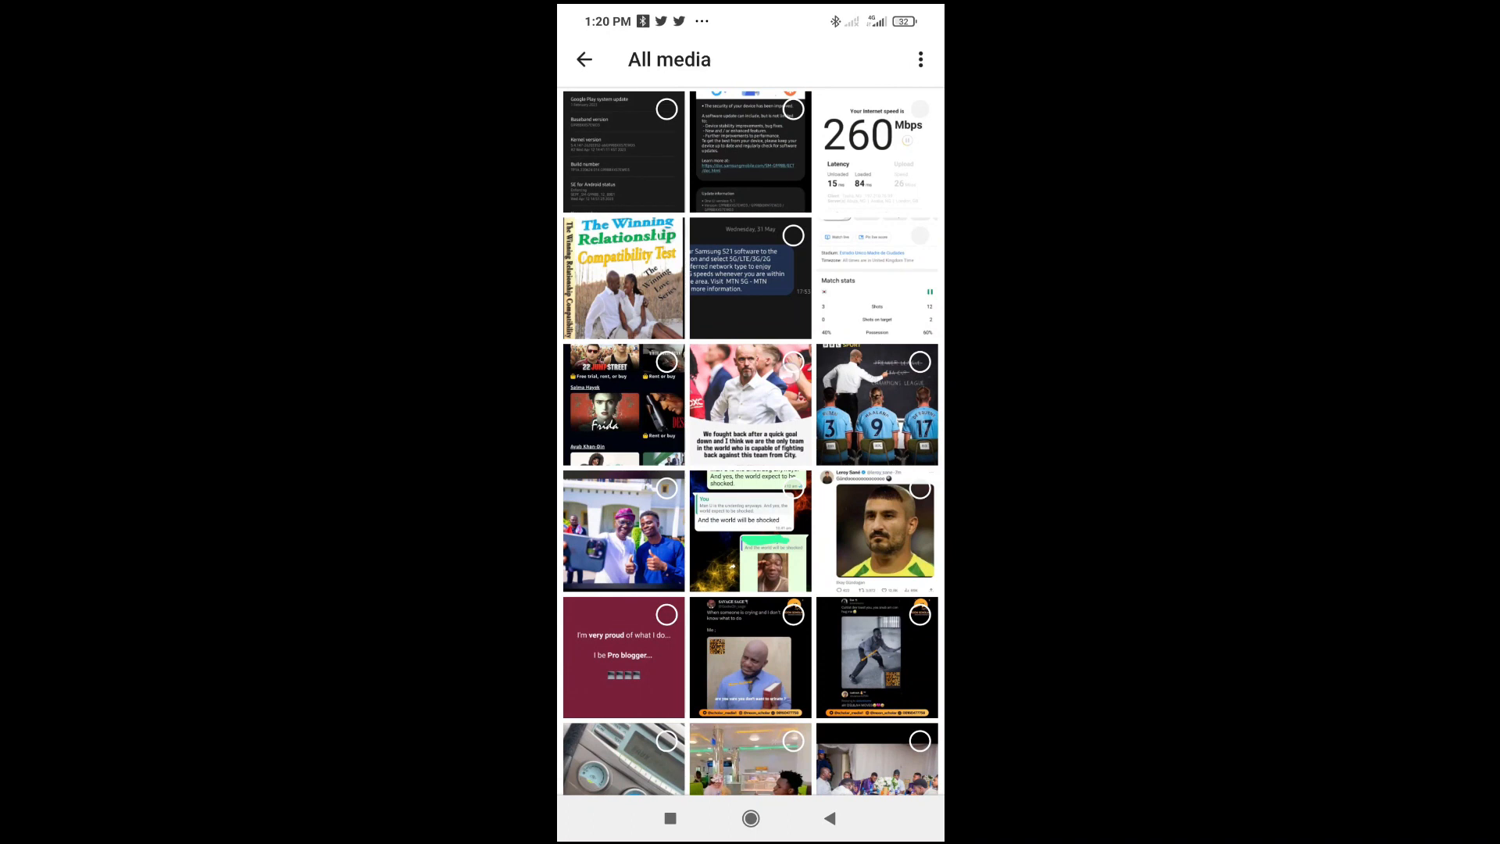
left_click(750, 405)
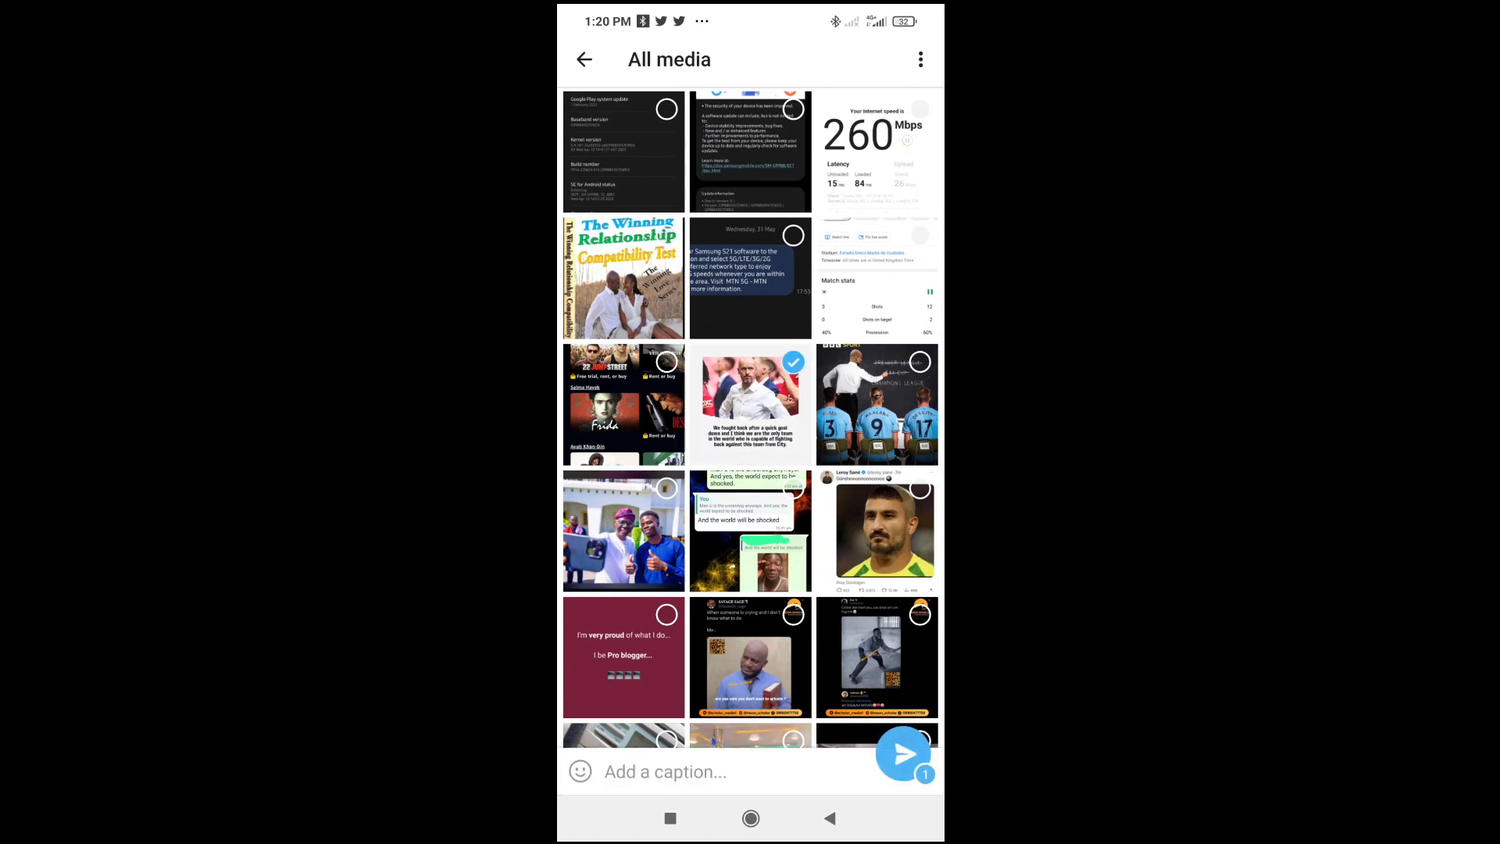
left_click(664, 770)
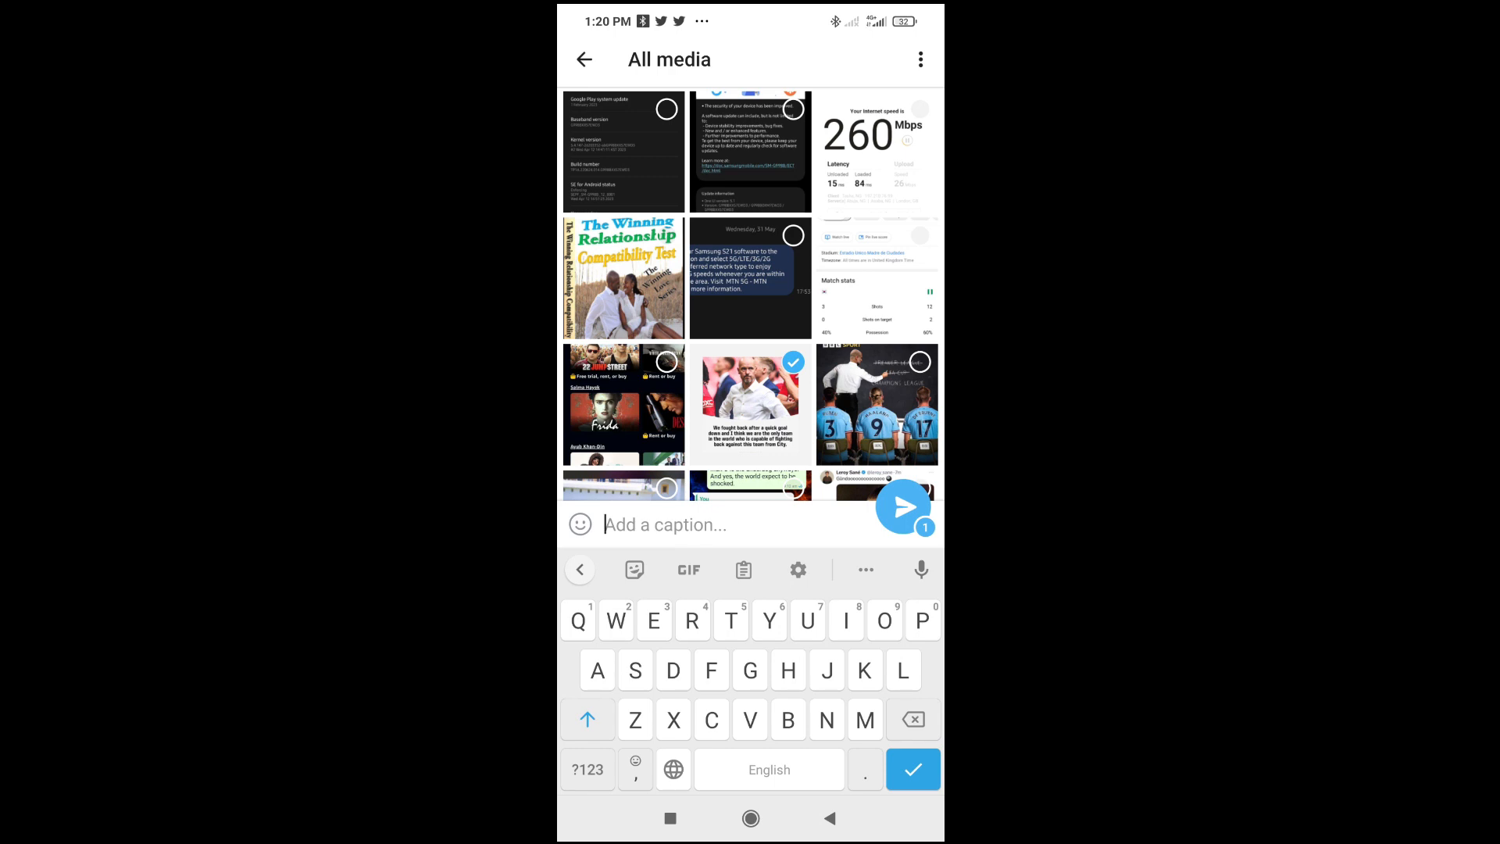
Caption the photo 'Caption' and post it to the channel as a JPG file
type("Cap")
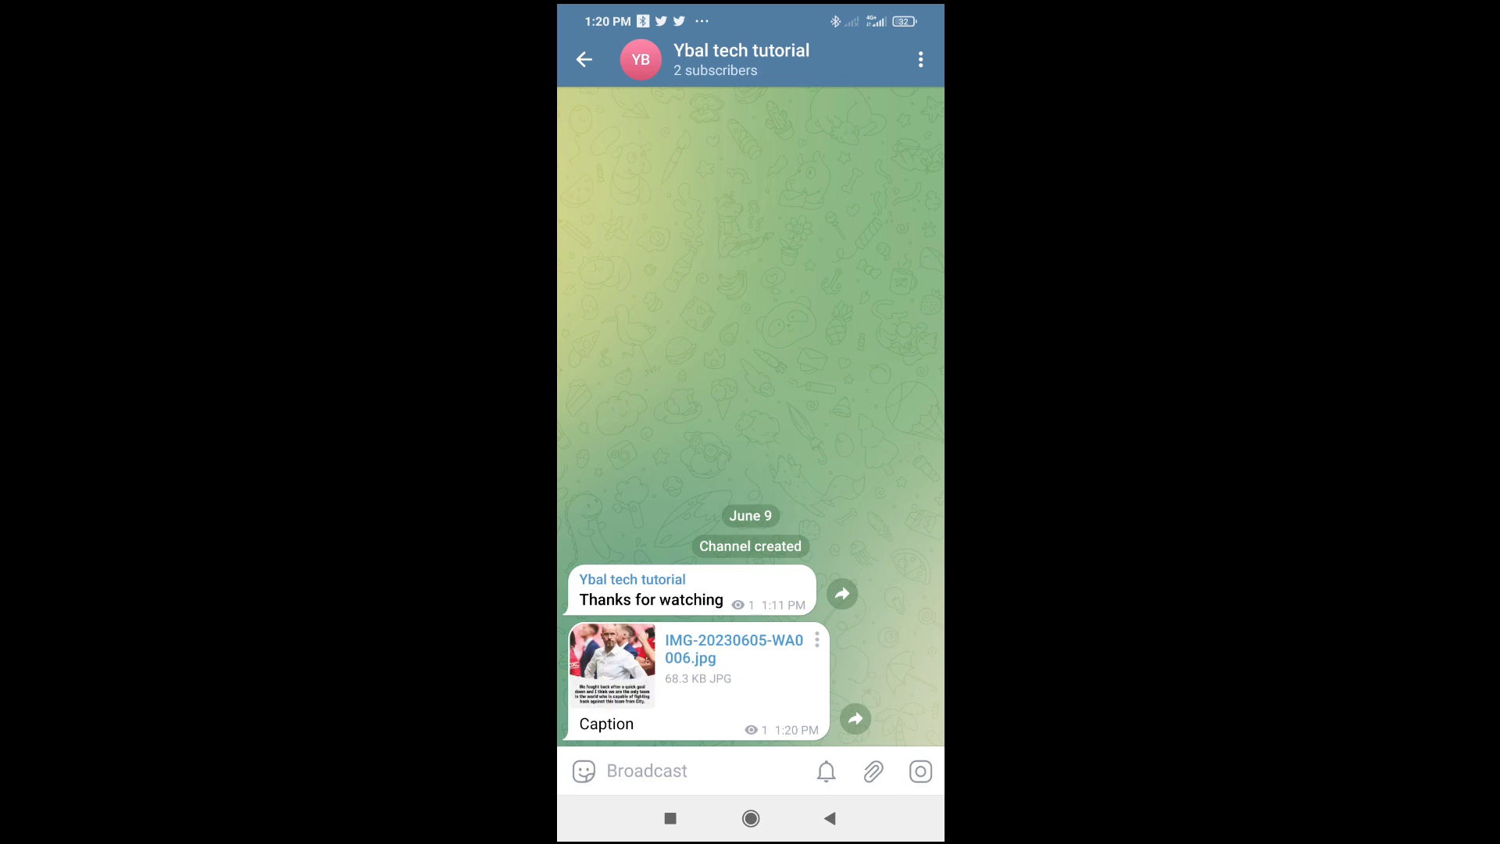
left_click(647, 771)
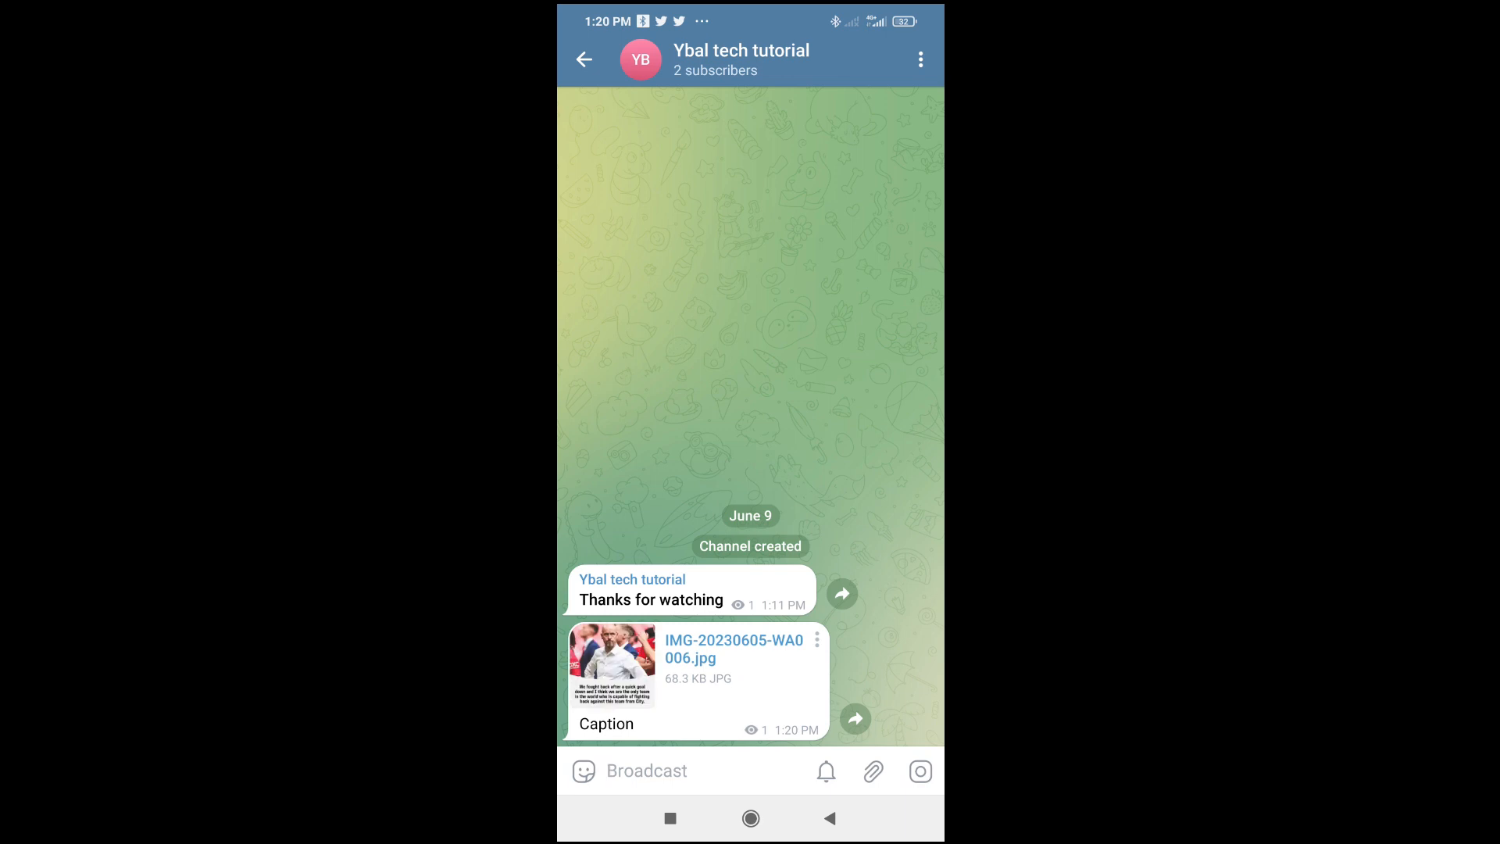
left_click(647, 771)
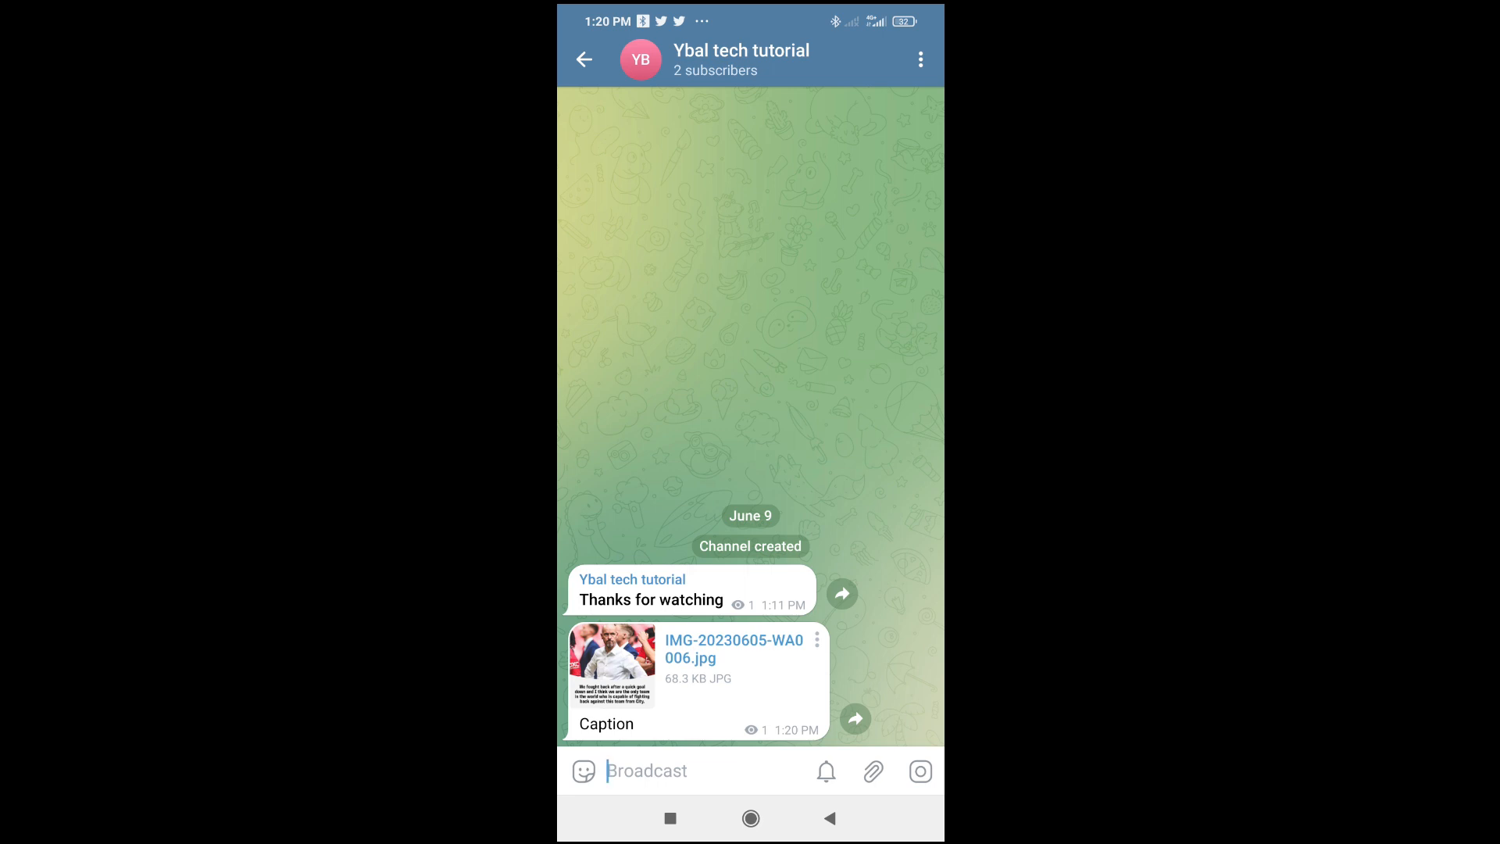